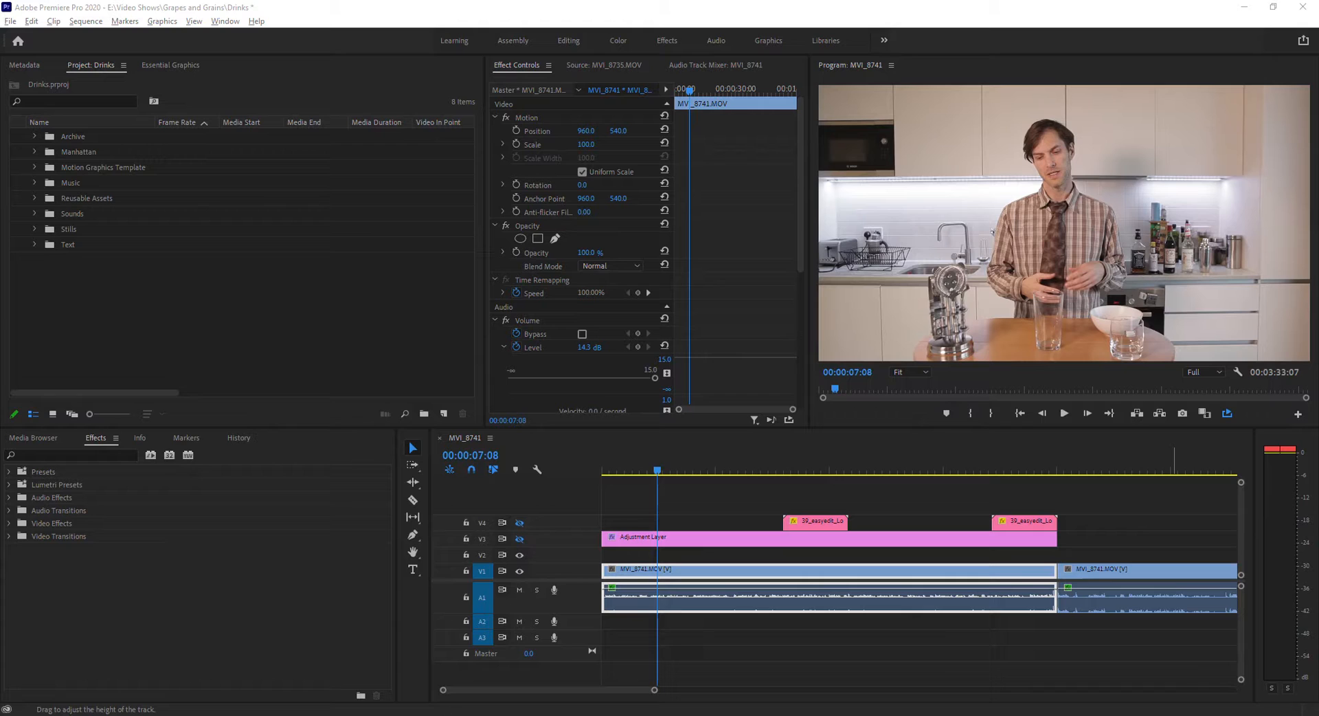
mouse_move(766, 390)
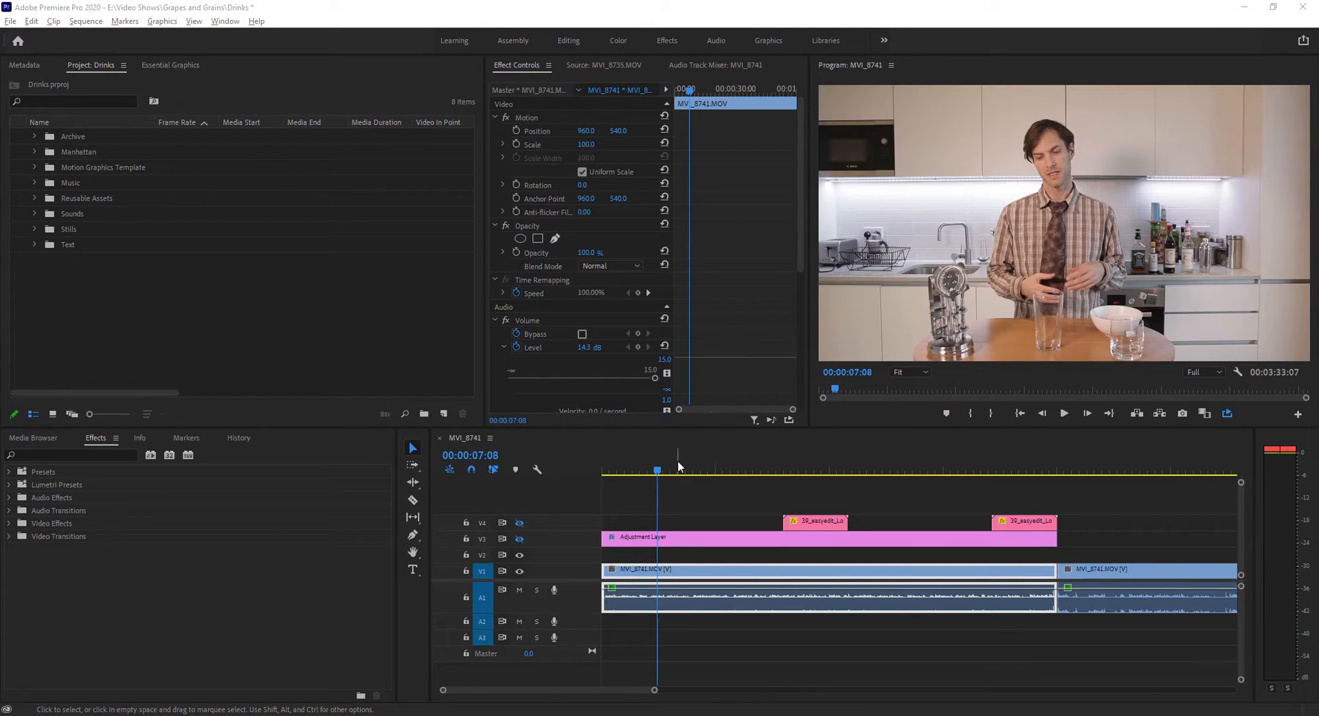
Step: Play the sequence to hear the room echo, then stop playback
click(1064, 413)
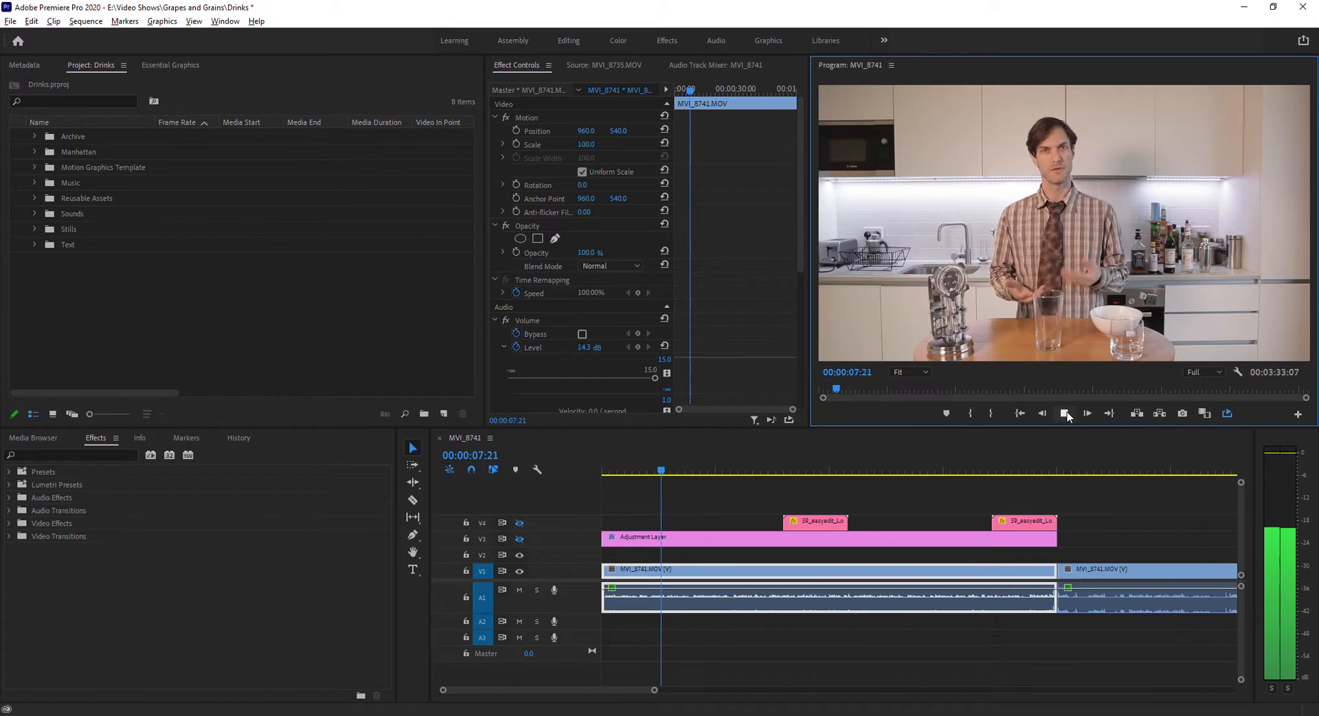
click(1086, 412)
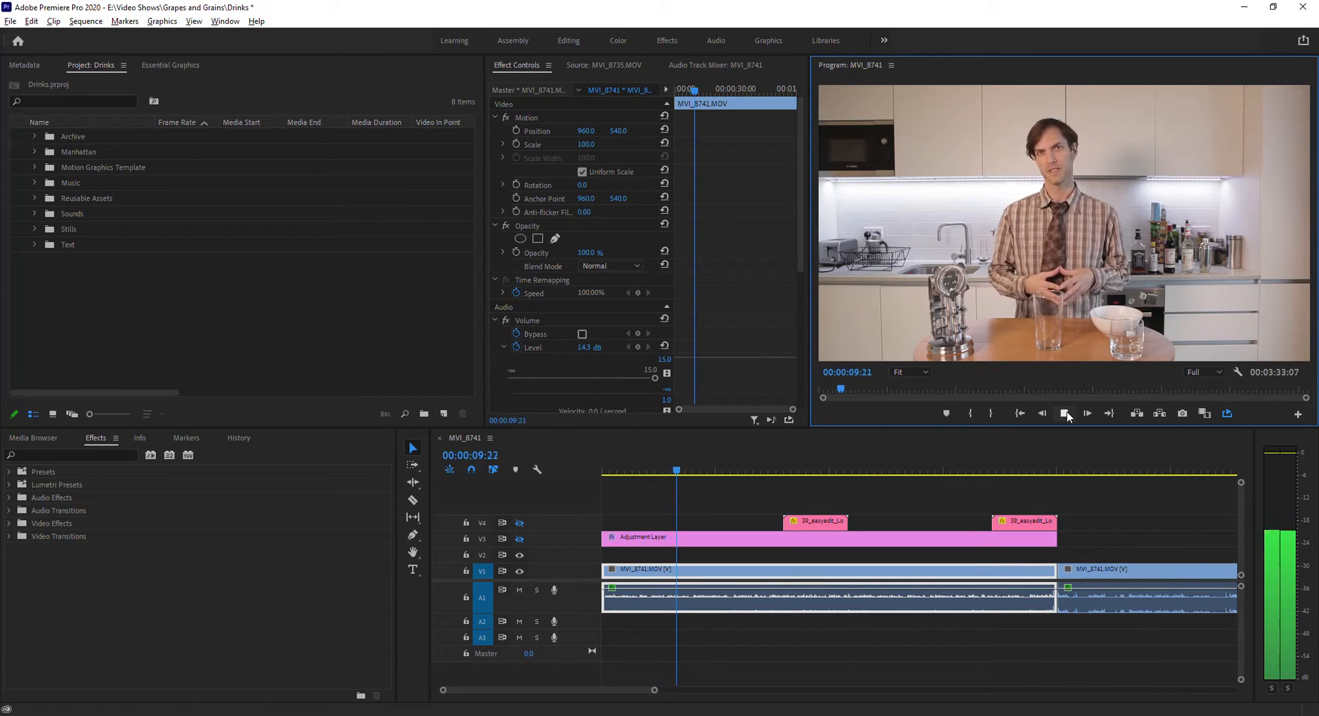
click(1086, 413)
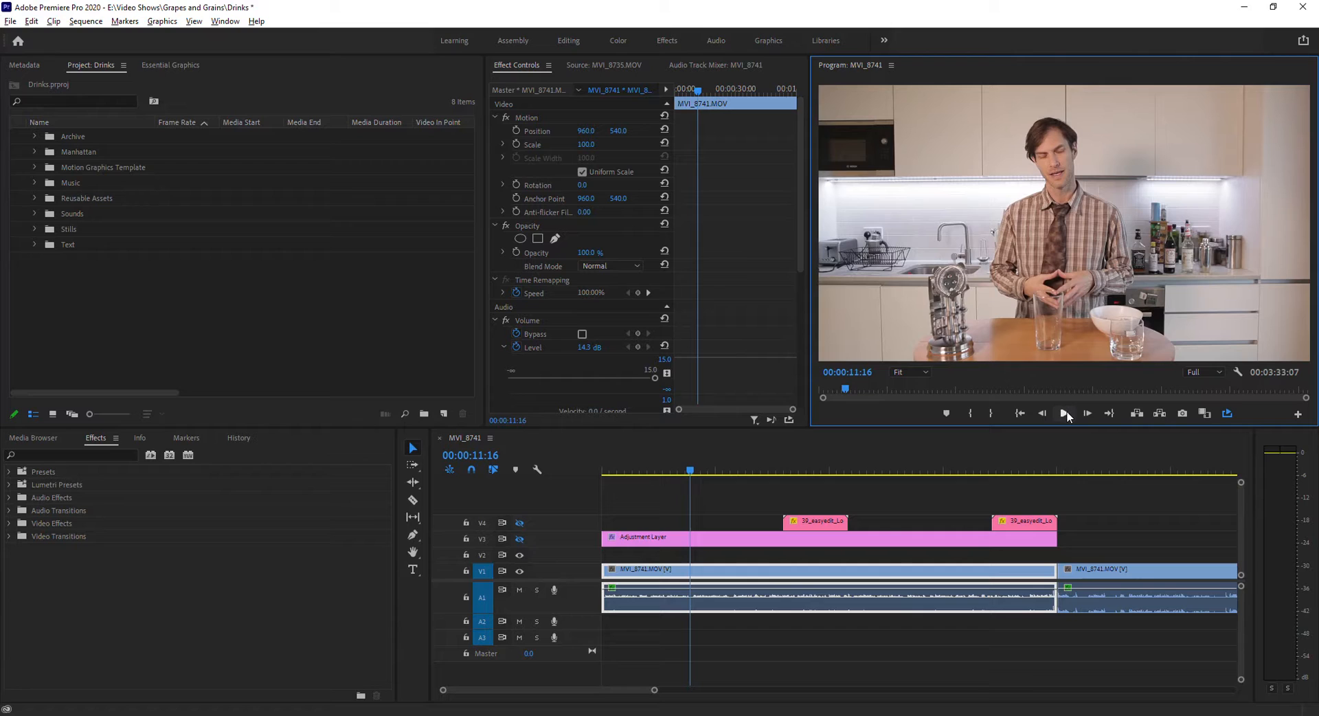
mouse_move(957, 258)
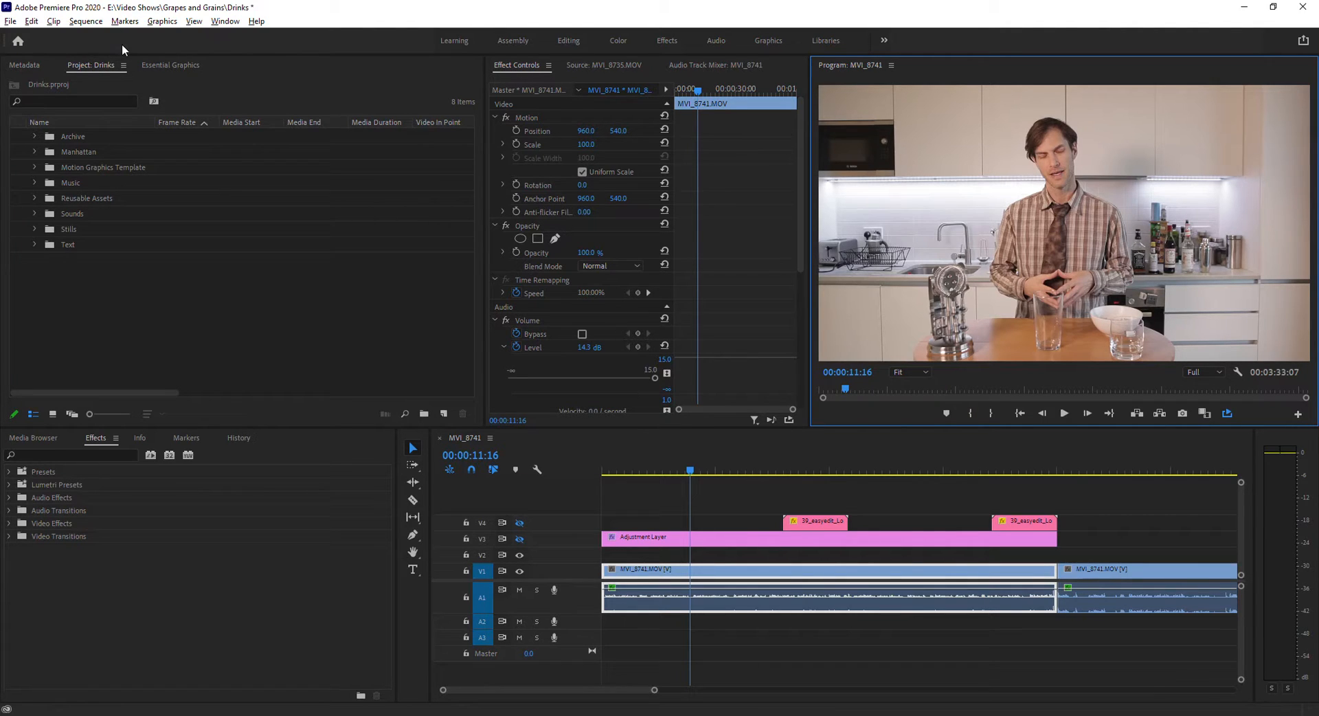
mouse_move(53, 413)
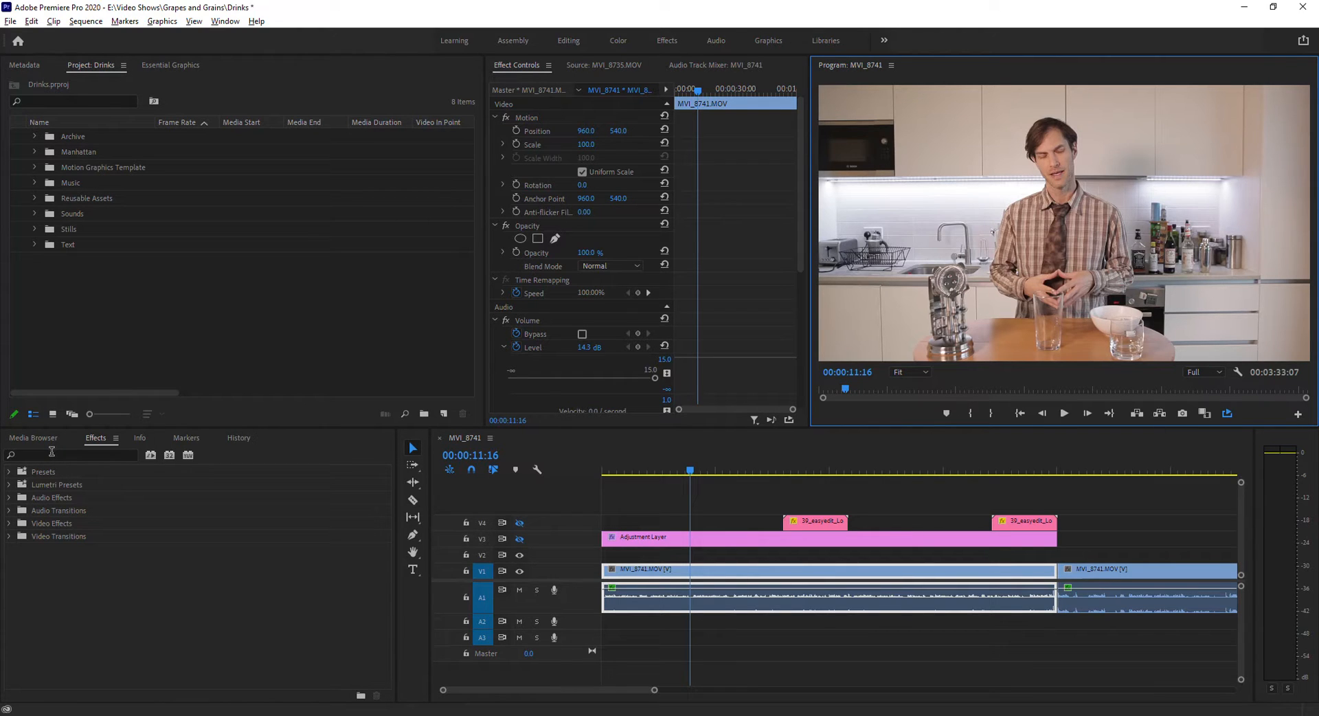
Step: Search the Effects panel for 'derev' to find the DeReverb audio effect
click(72, 454)
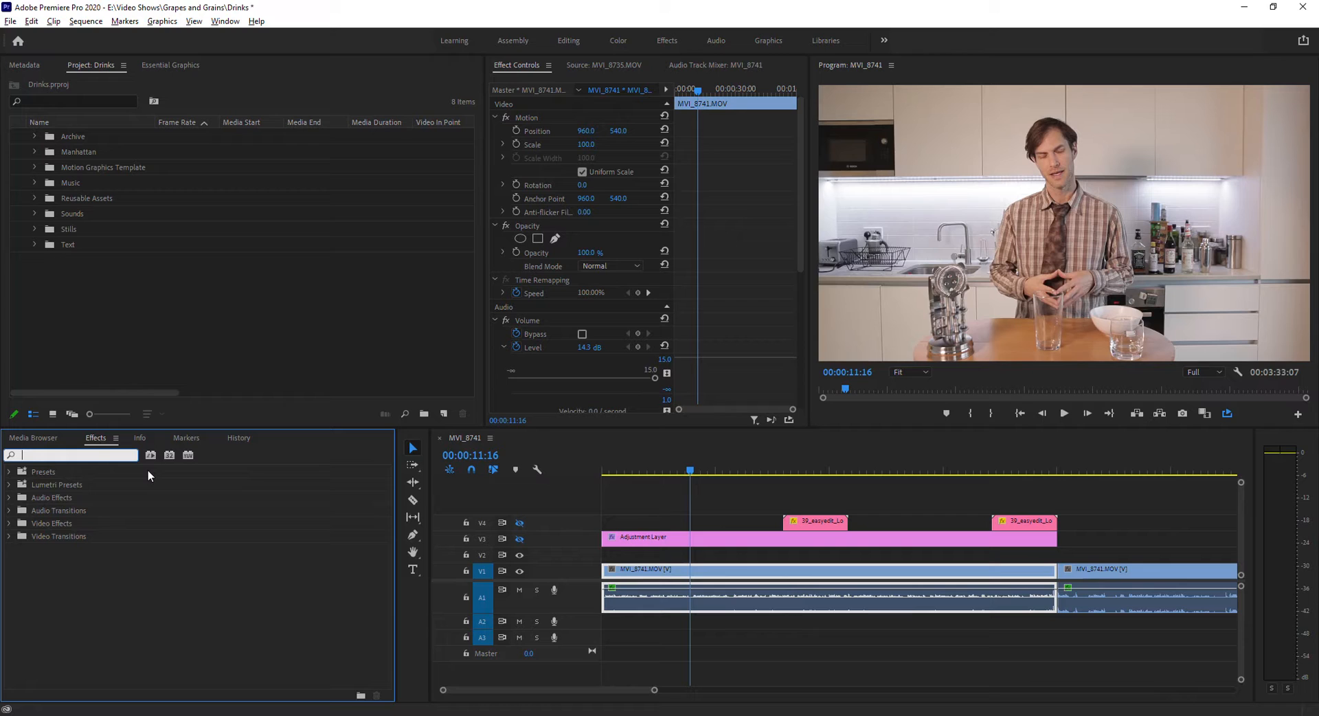
text(6)
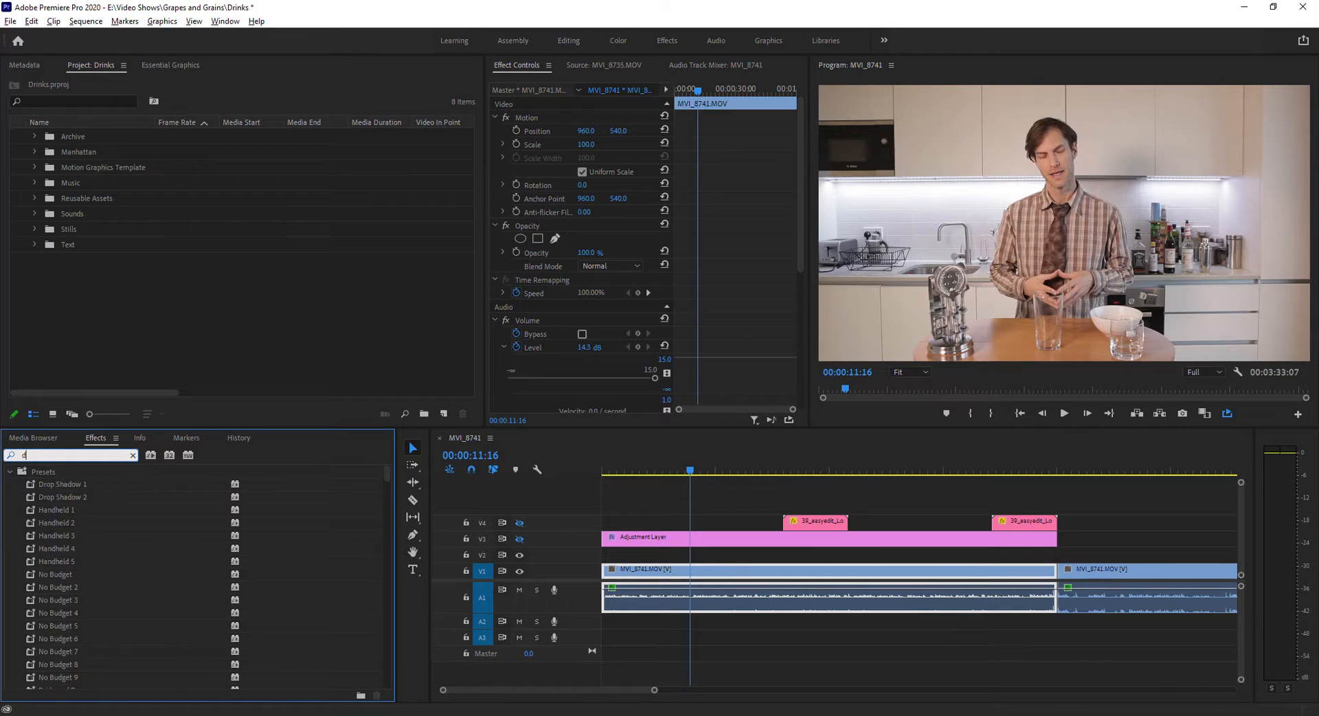
text(derev)
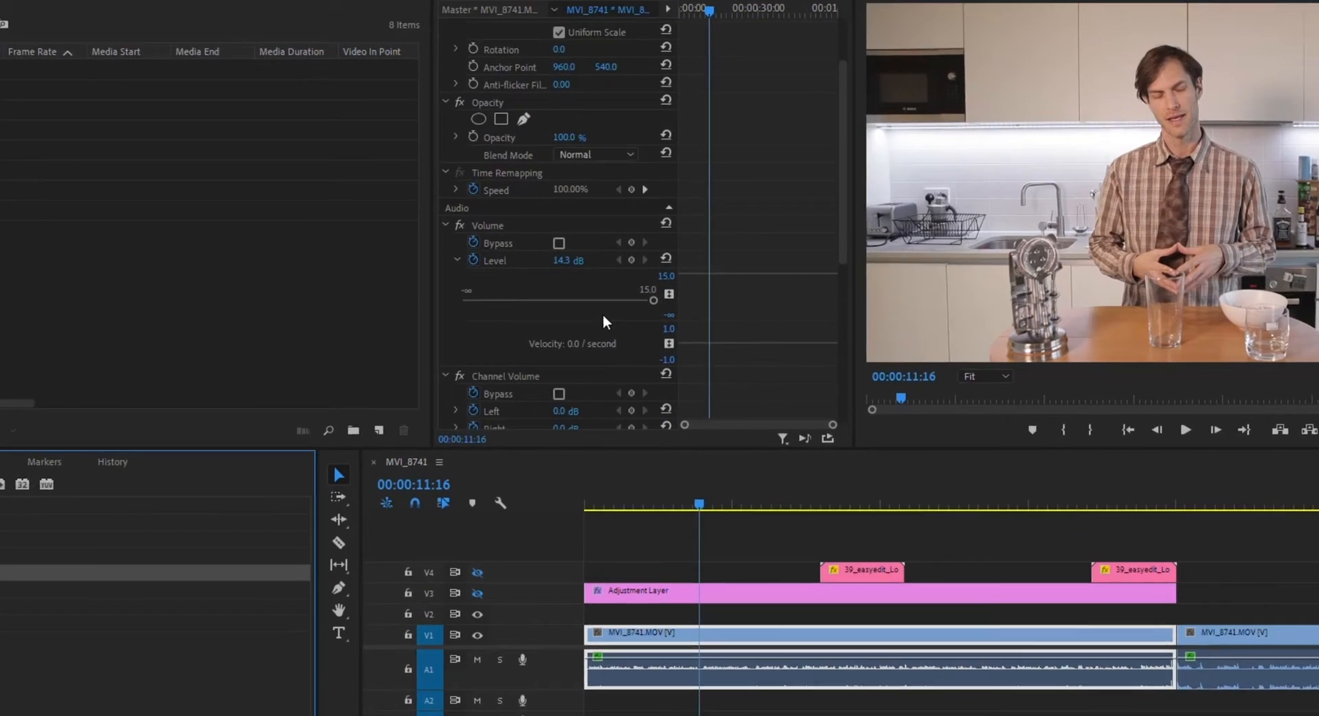
Step: Scroll Effect Controls to DeReverb and open its Custom Setup editor
scroll(down, 3)
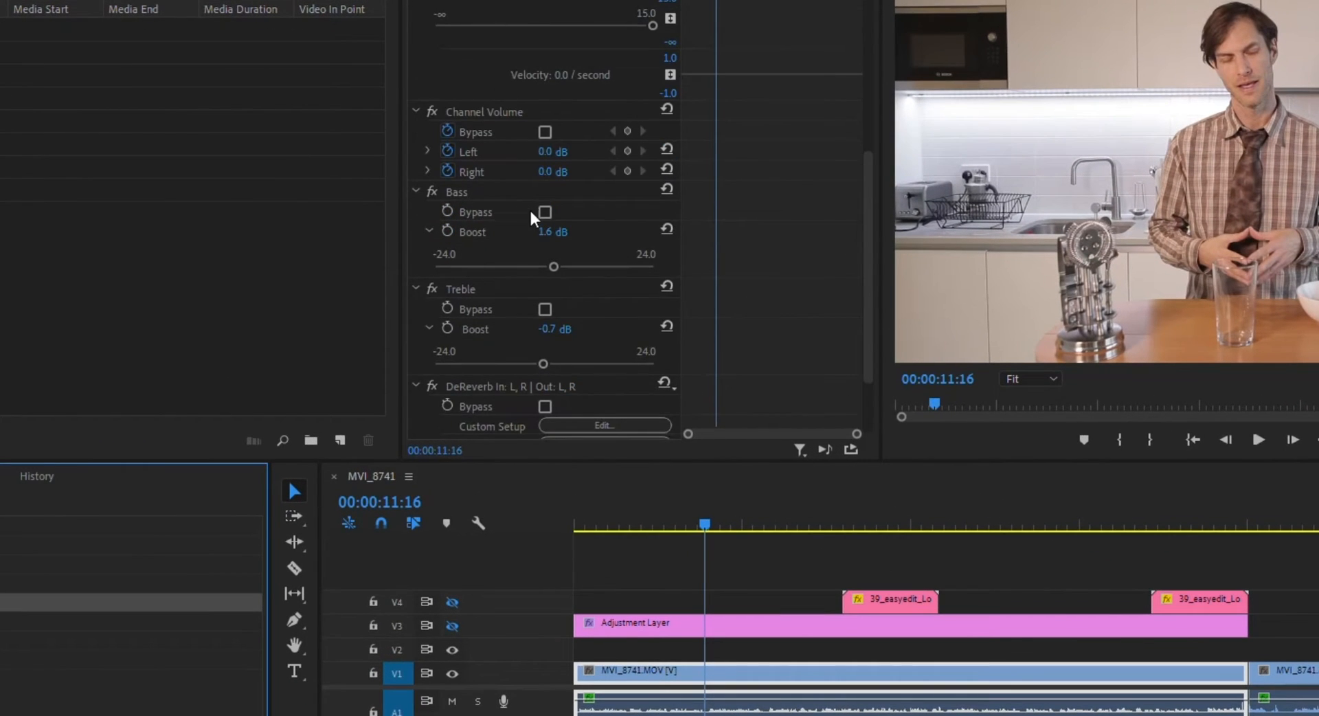
scroll(down, 3)
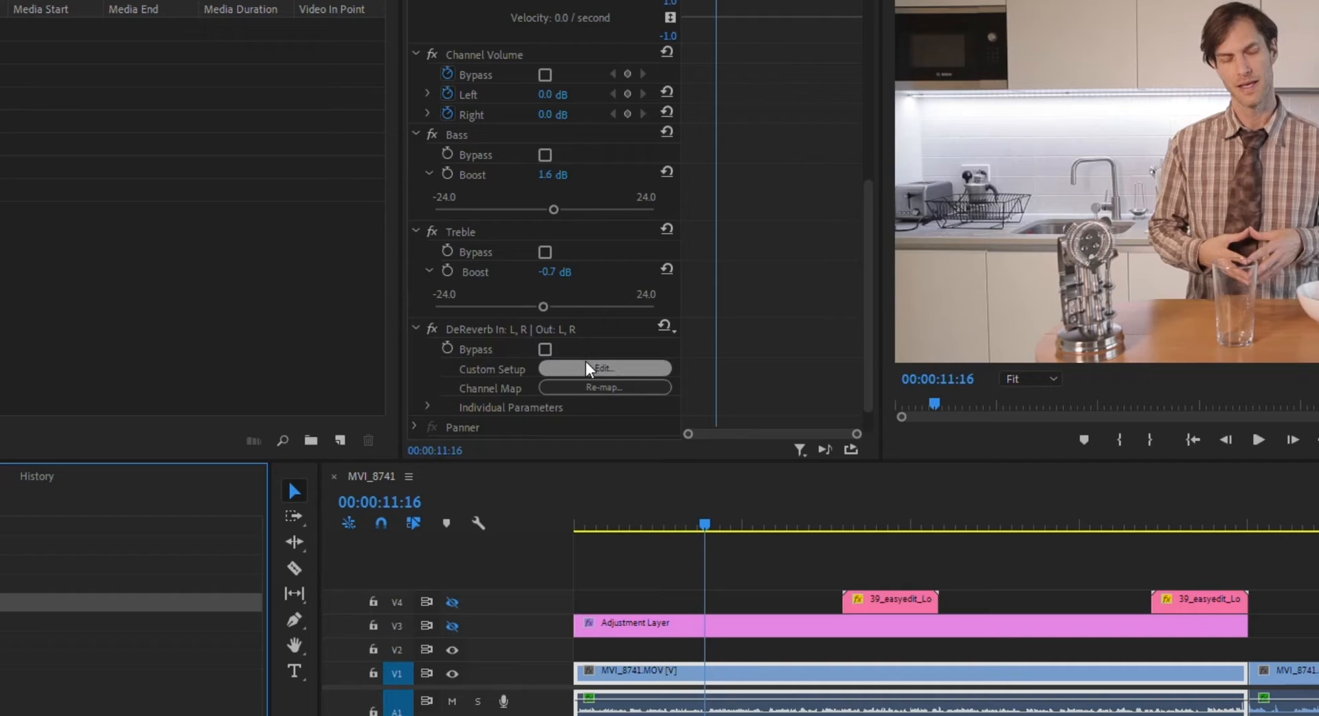
click(604, 368)
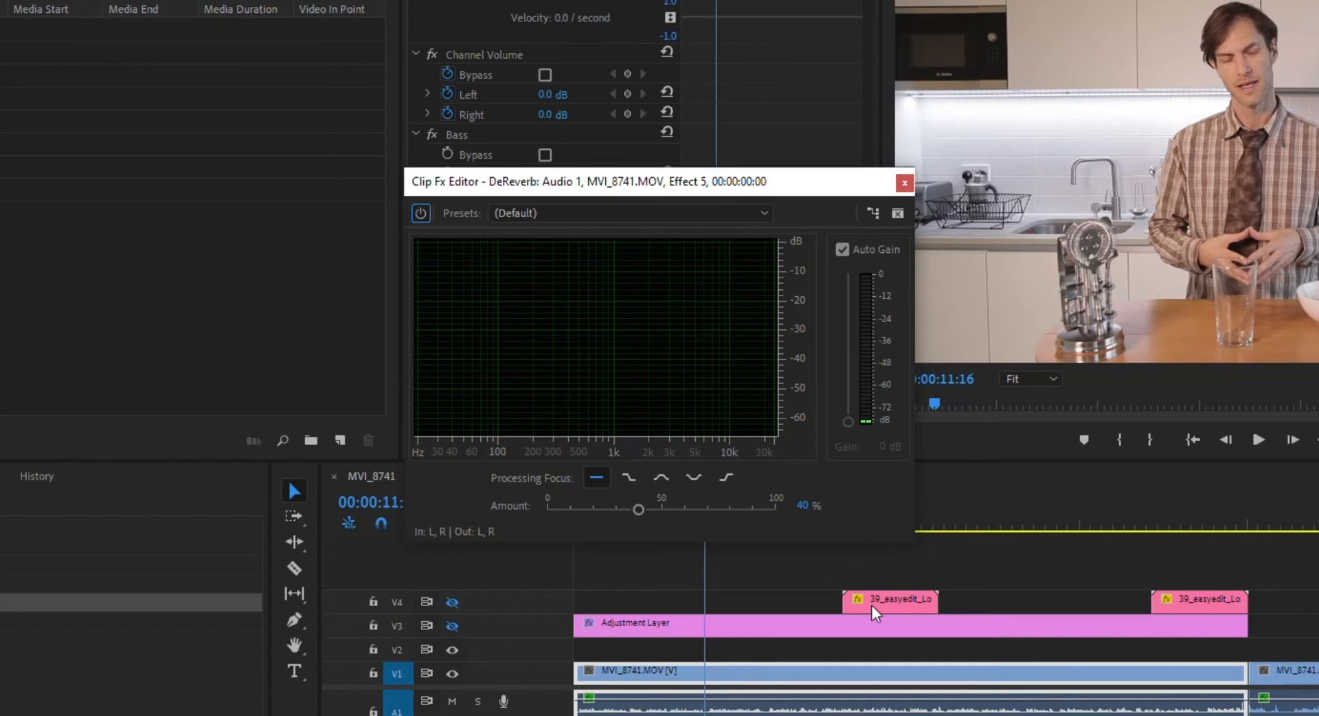
Step: Play the clip through the DeReverb editor at 40% to watch the live spectrum, then stop
click(1259, 439)
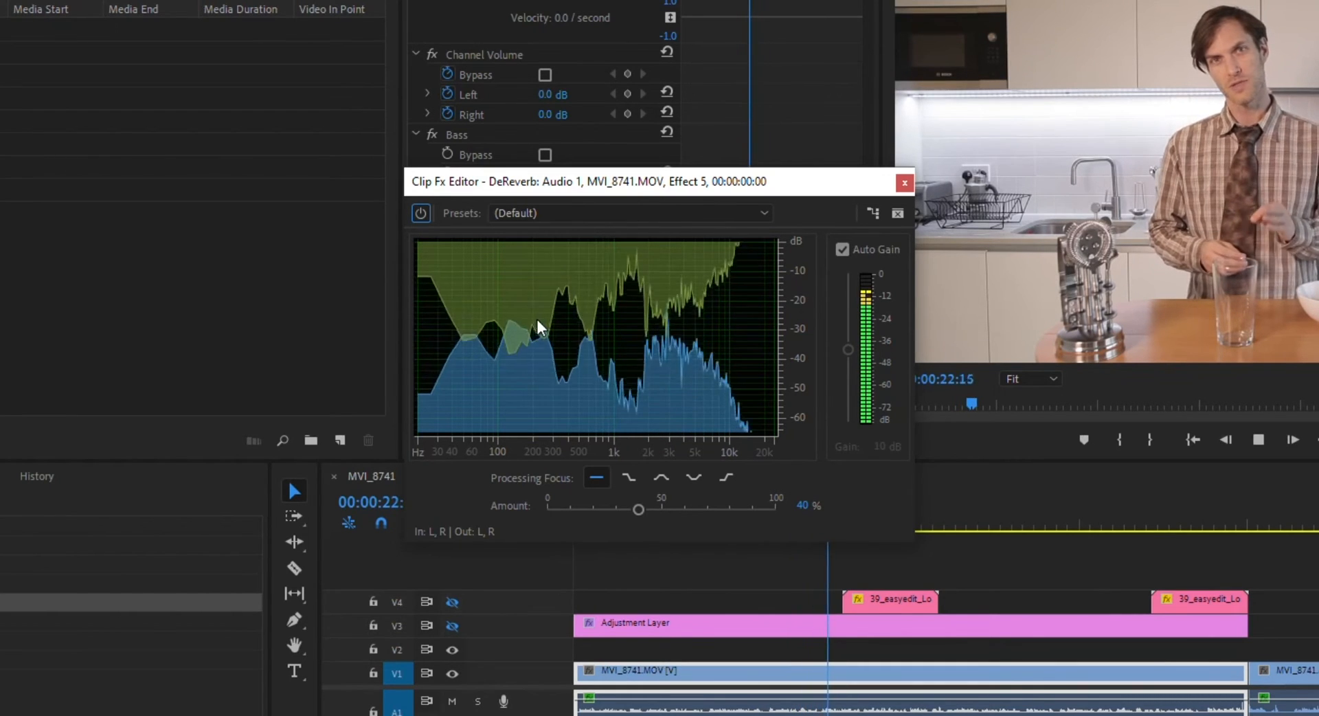
click(1258, 439)
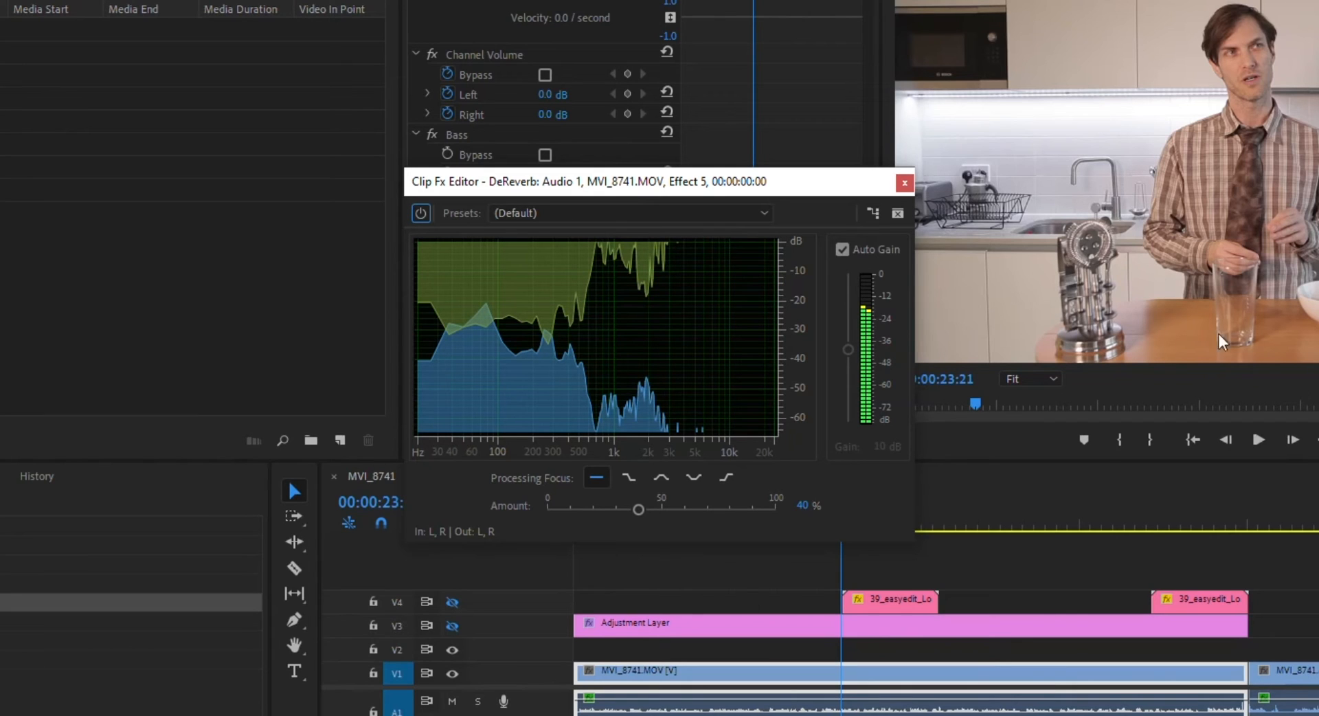
mouse_move(612, 228)
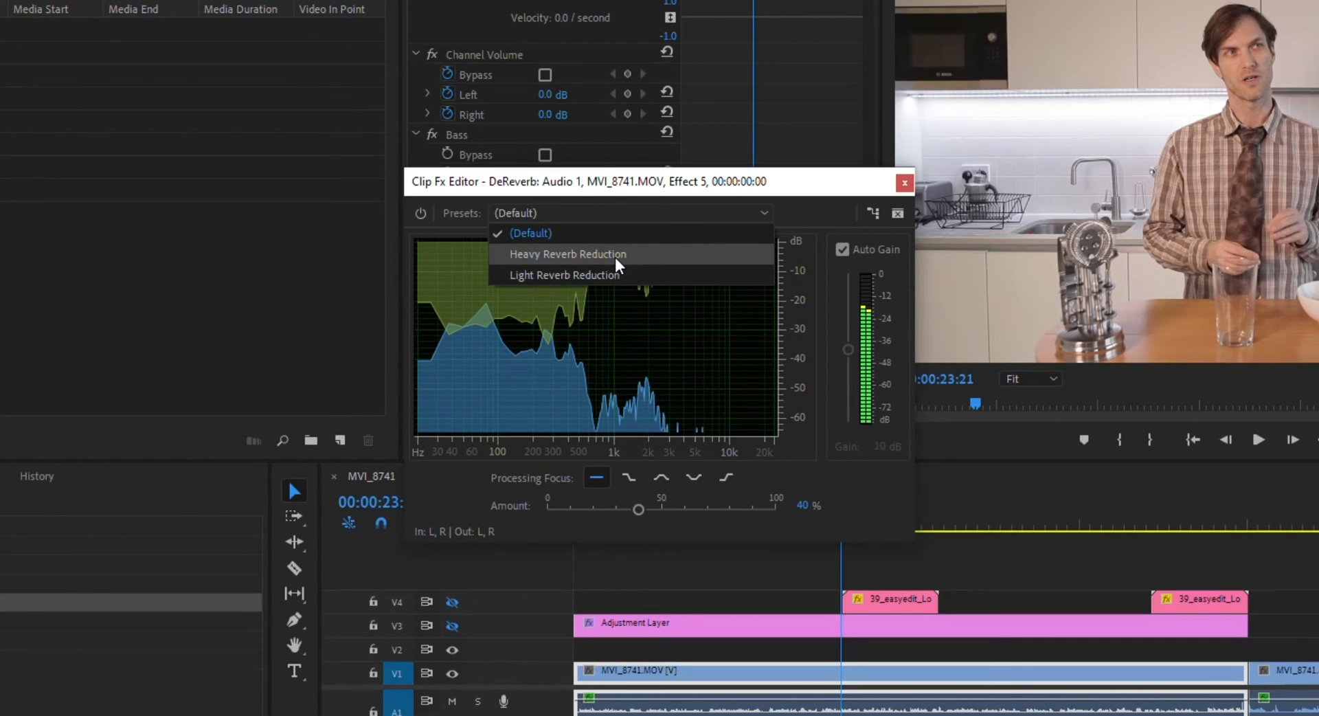
click(567, 253)
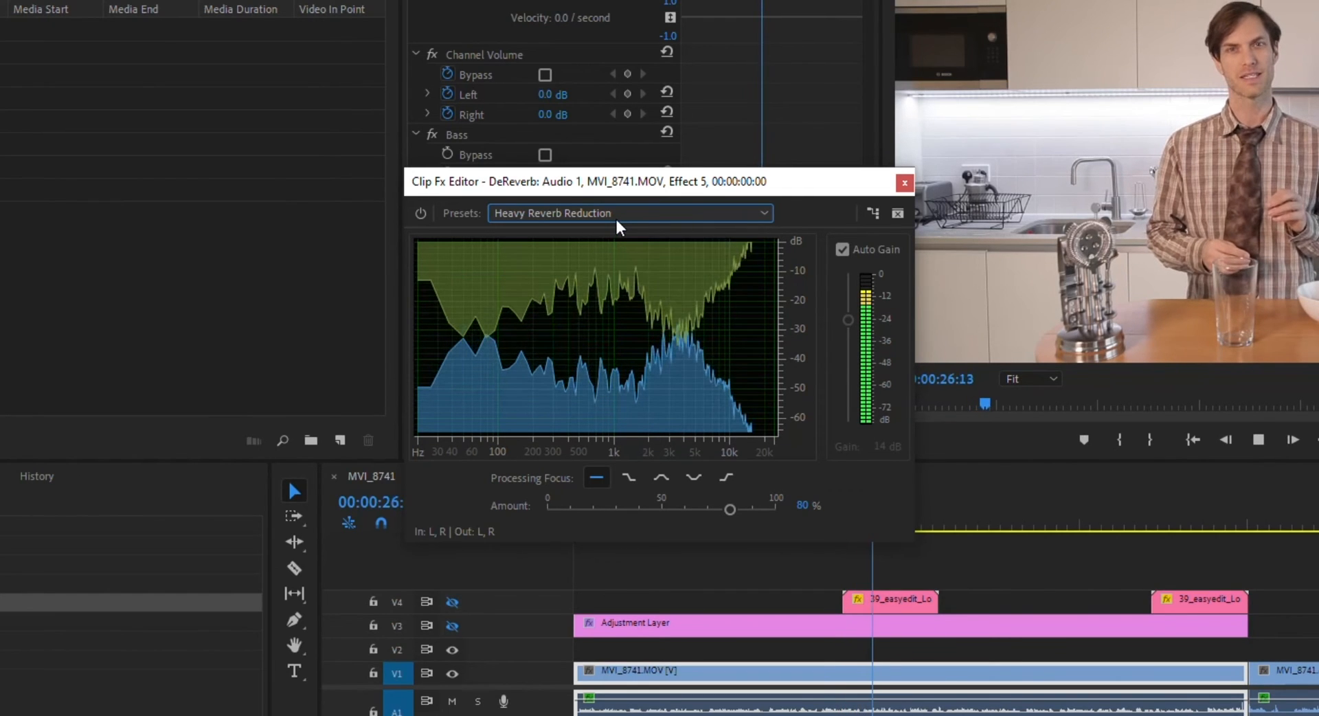
click(630, 212)
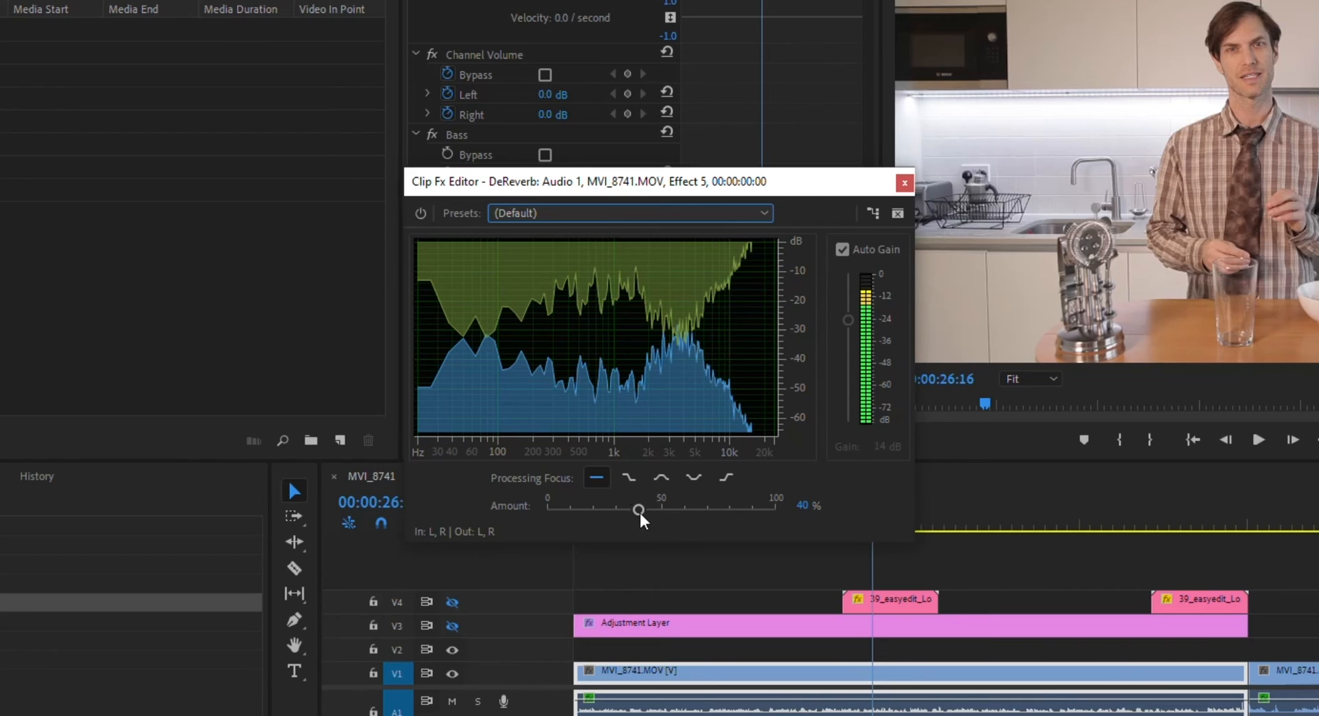
mouse_move(660, 477)
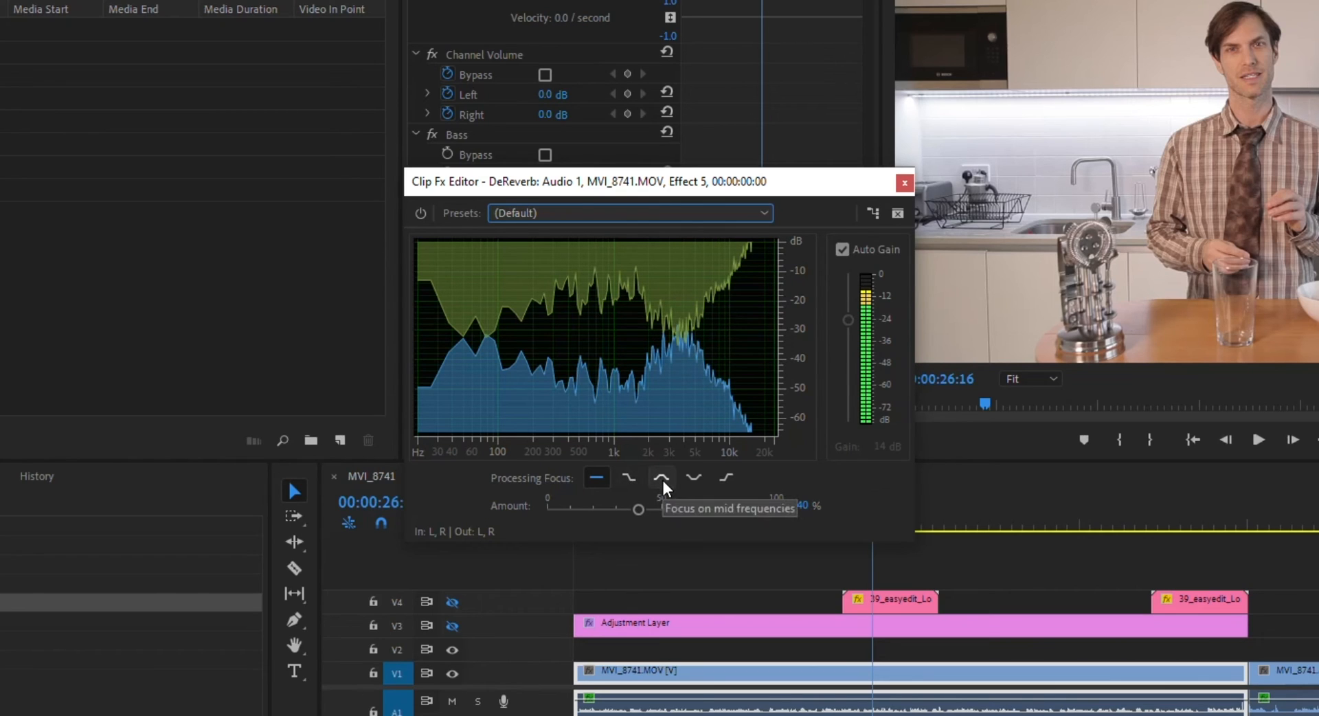
mouse_move(694, 477)
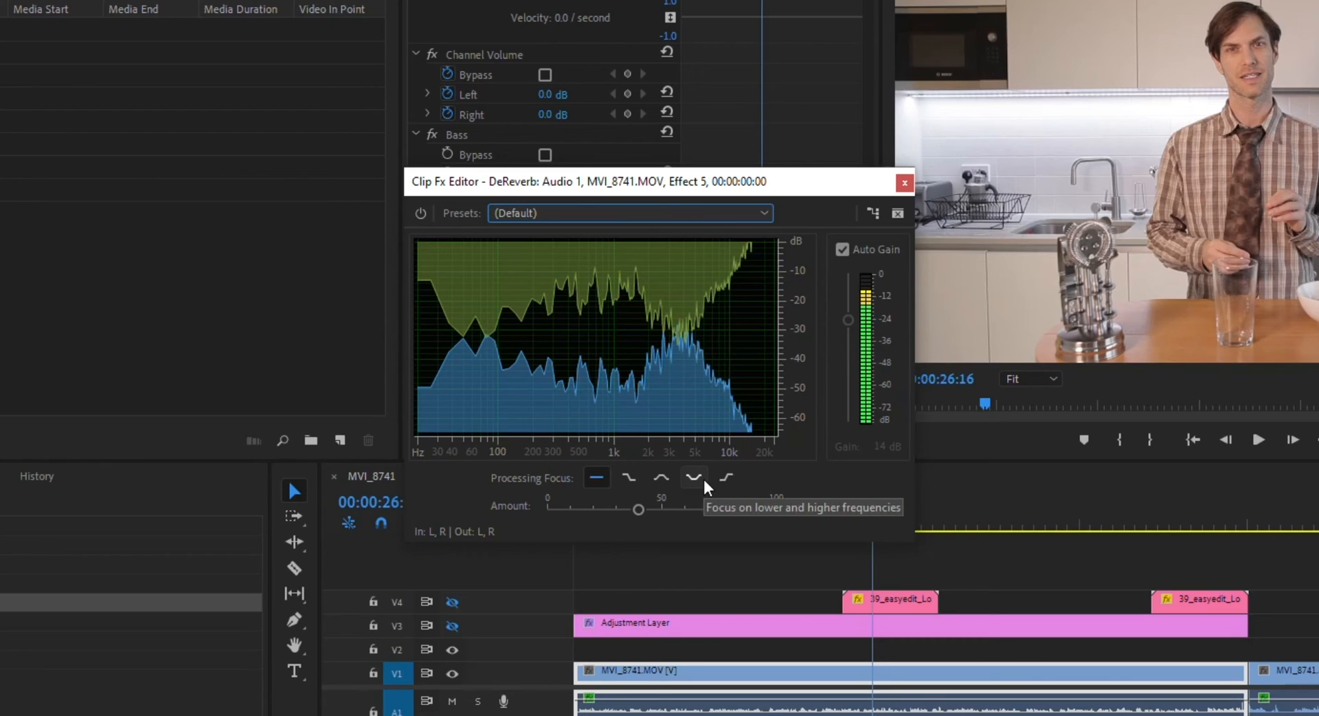